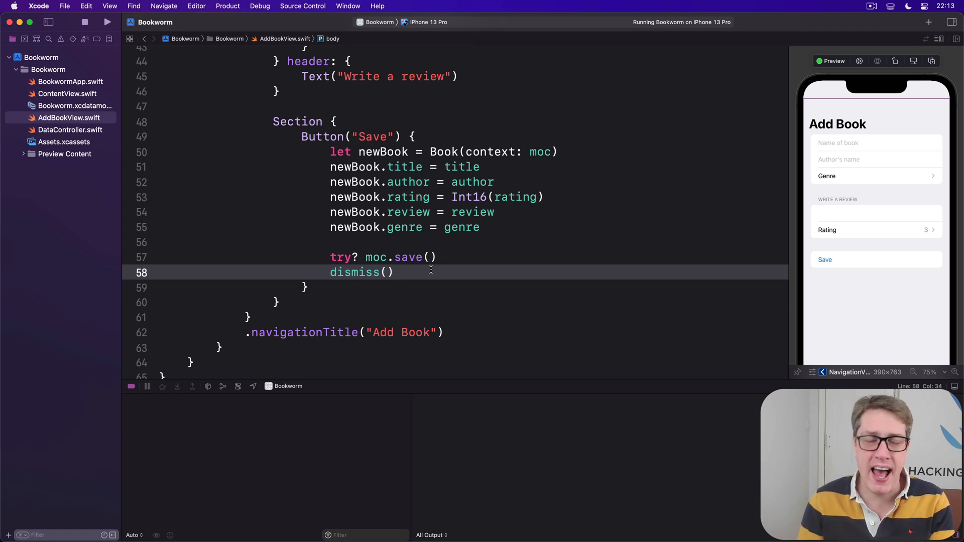
Open the new-file template chooser for the Bookworm project
left_click(394, 273)
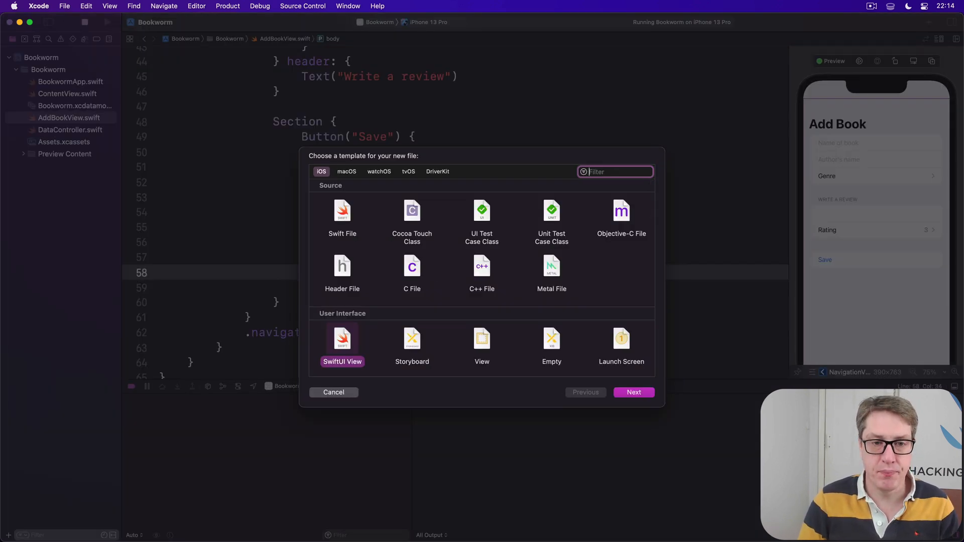
Create RatingView.swift from the SwiftUI View template
left_click(633, 392)
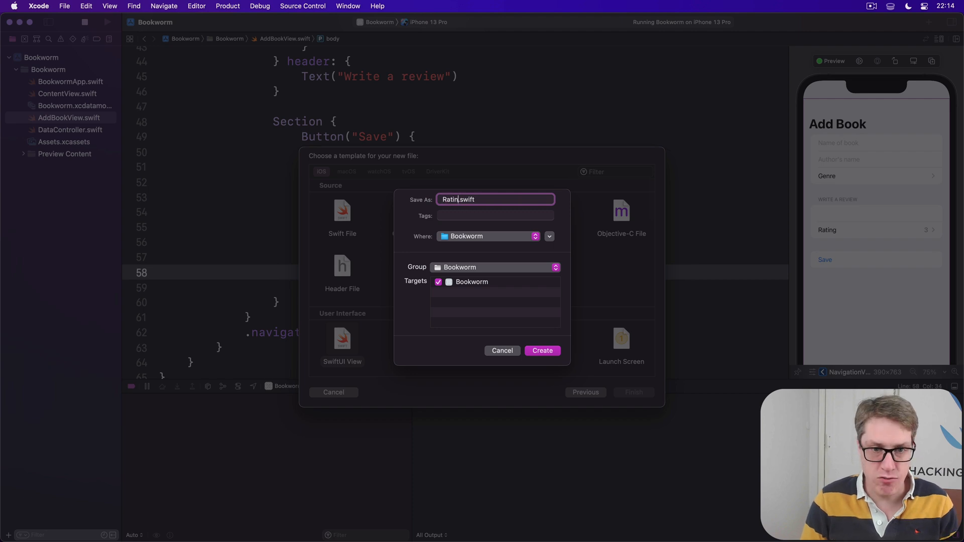
left_click(542, 351)
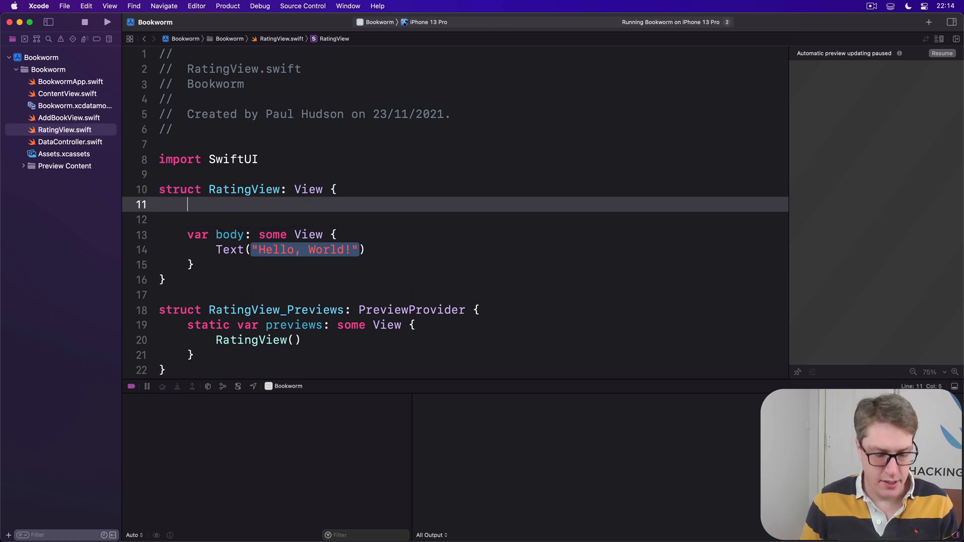
type("@Binding var")
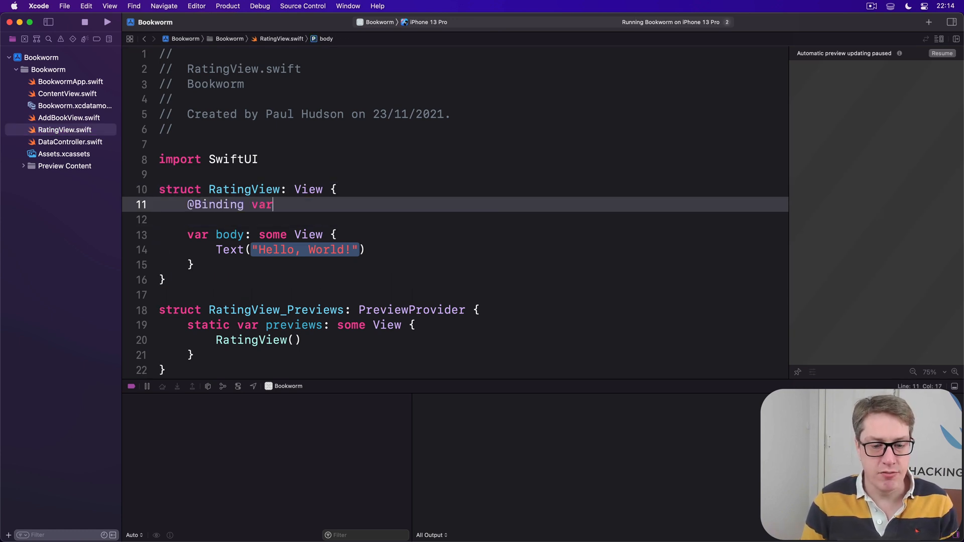
type("rating:")
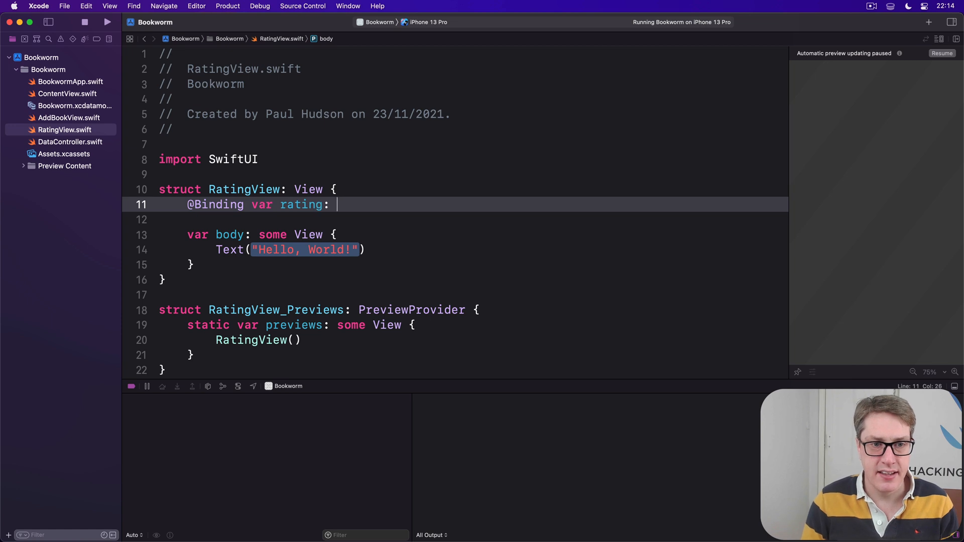
type("Int")
type("v")
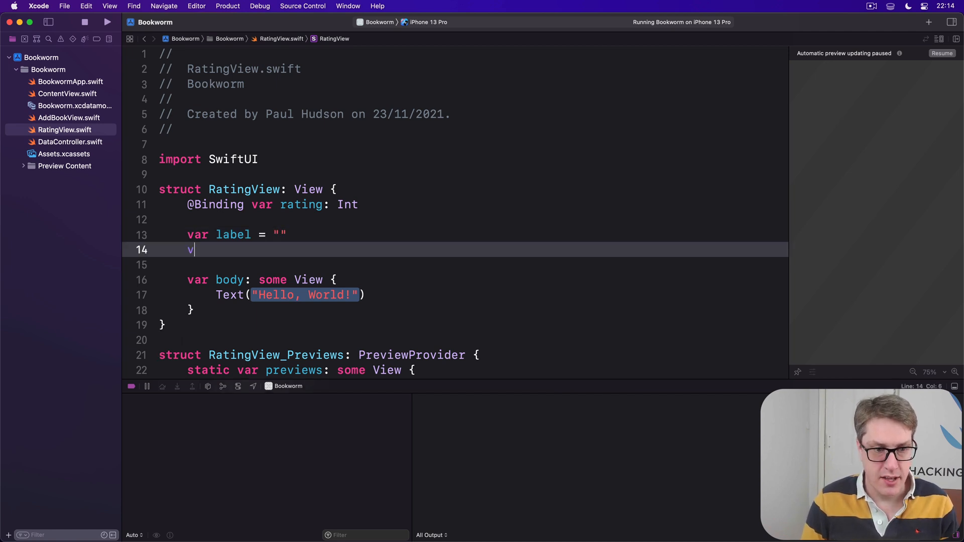
type("ar maximumR")
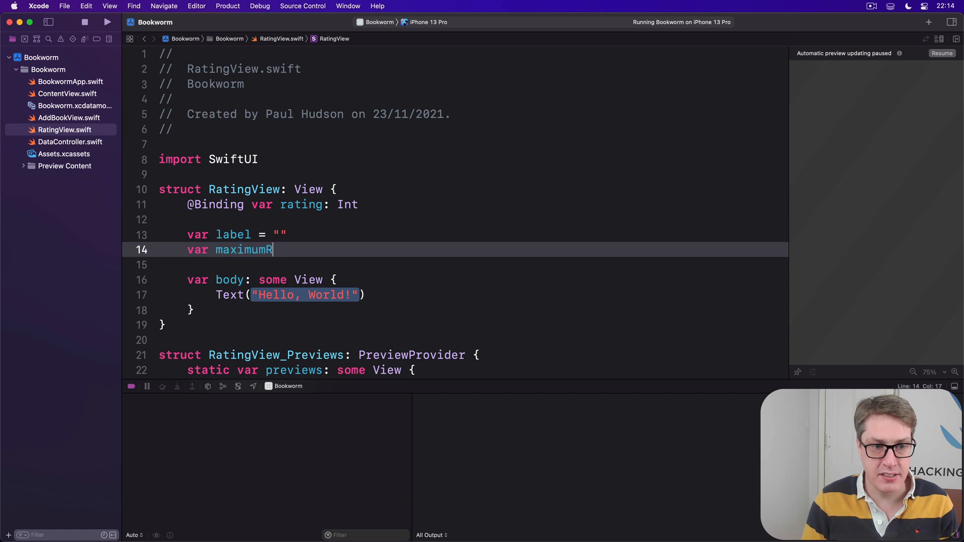
type("ating = 5")
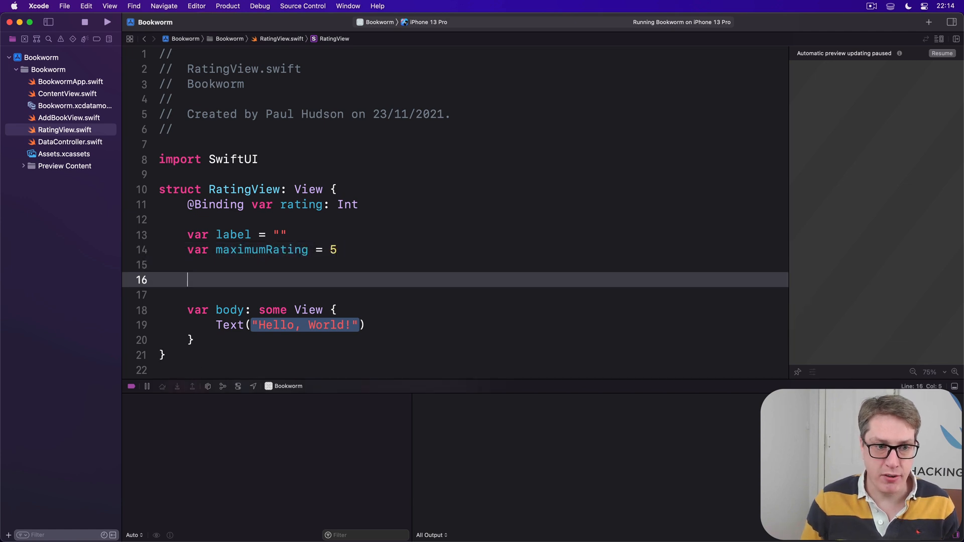
Add an optional offImage, a star.fill onImage, and gray and yellow off/on colours
type("var offImage: Im")
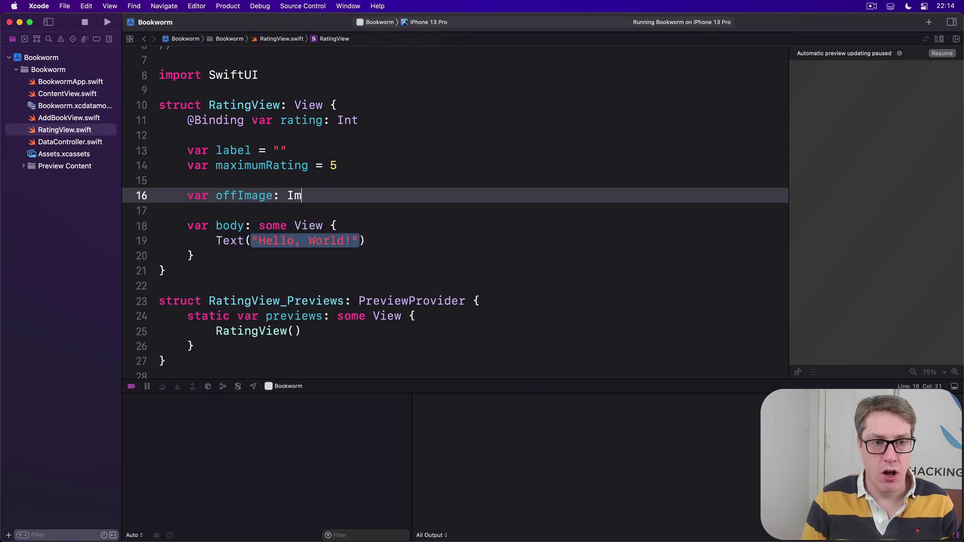
type("age?")
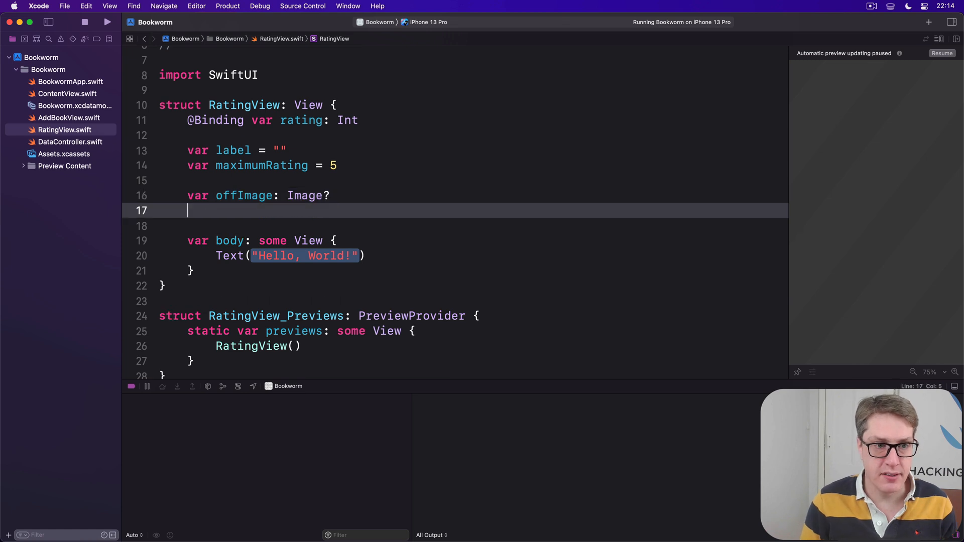
type("var onImage")
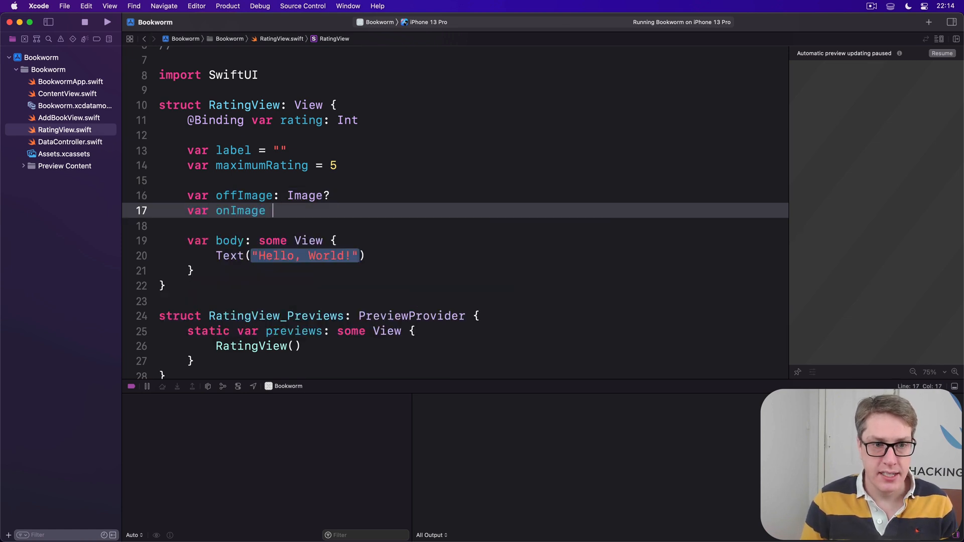
type("= I")
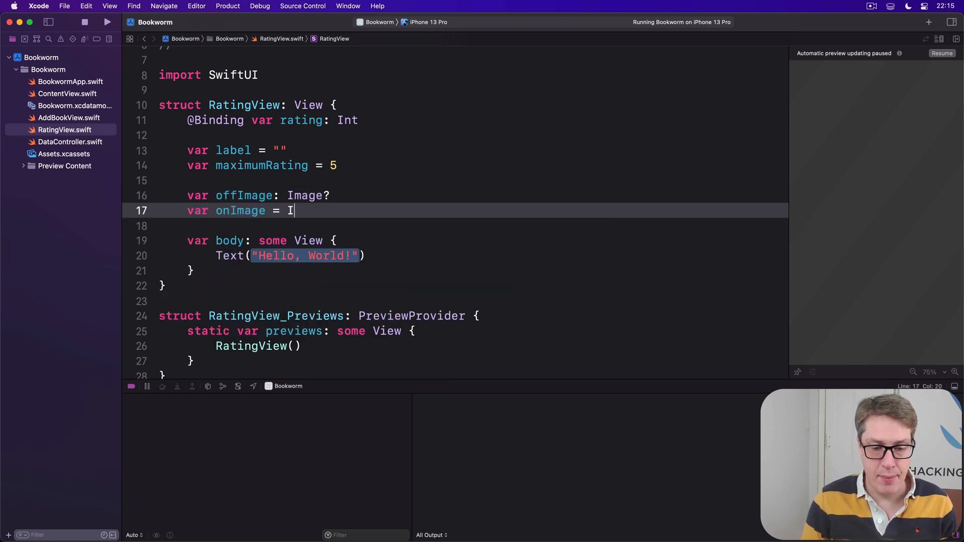
type("mage(systemName: String")
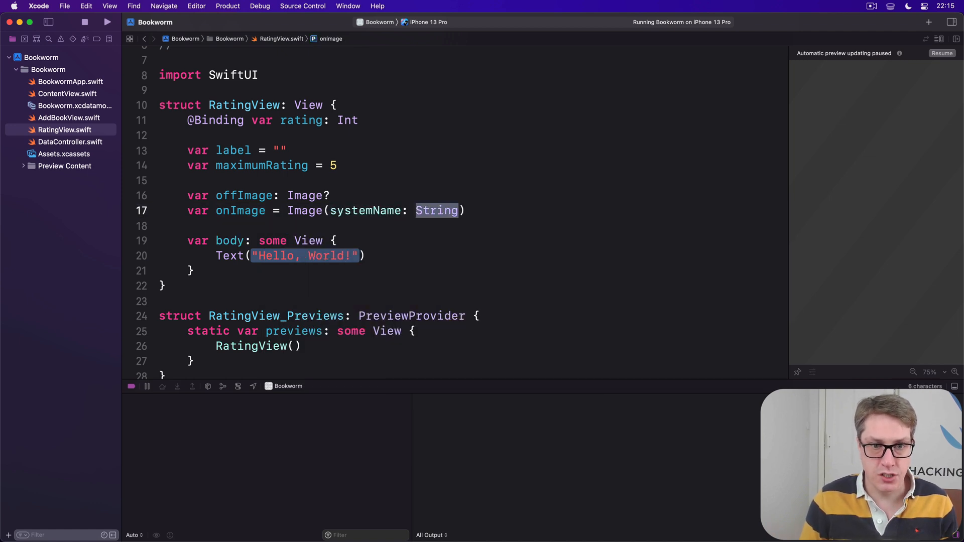
type("\"star.fill\"")
type("var offColor = Color.g")
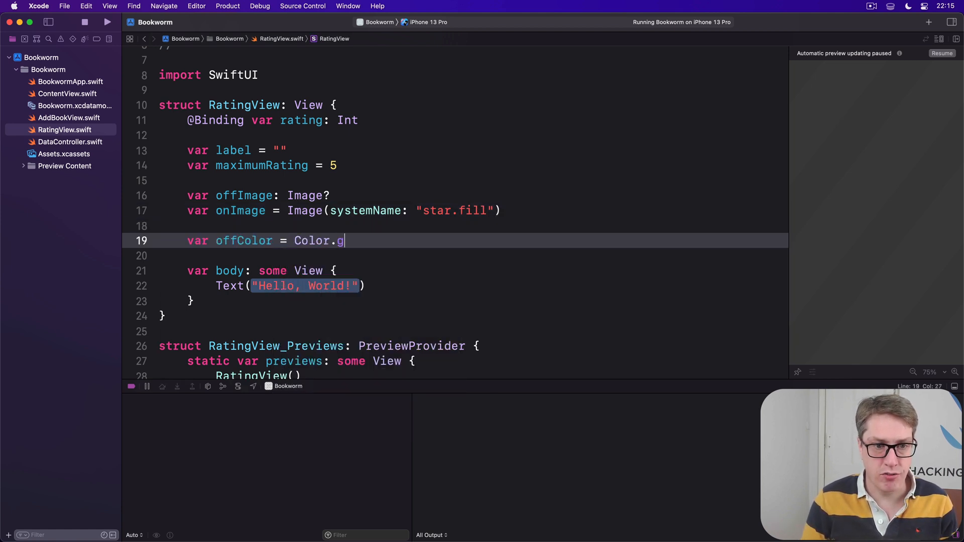
type("ray")
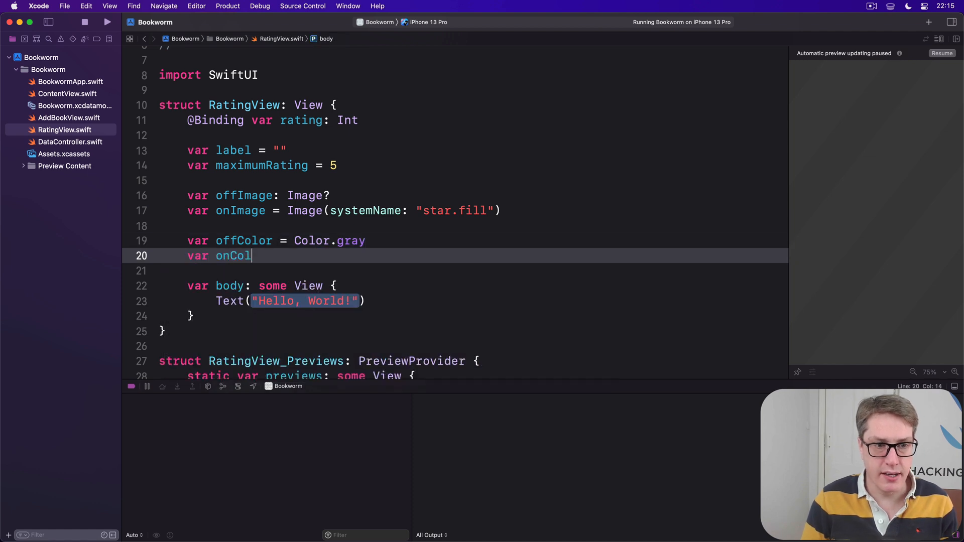
type("or = Color.yellow")
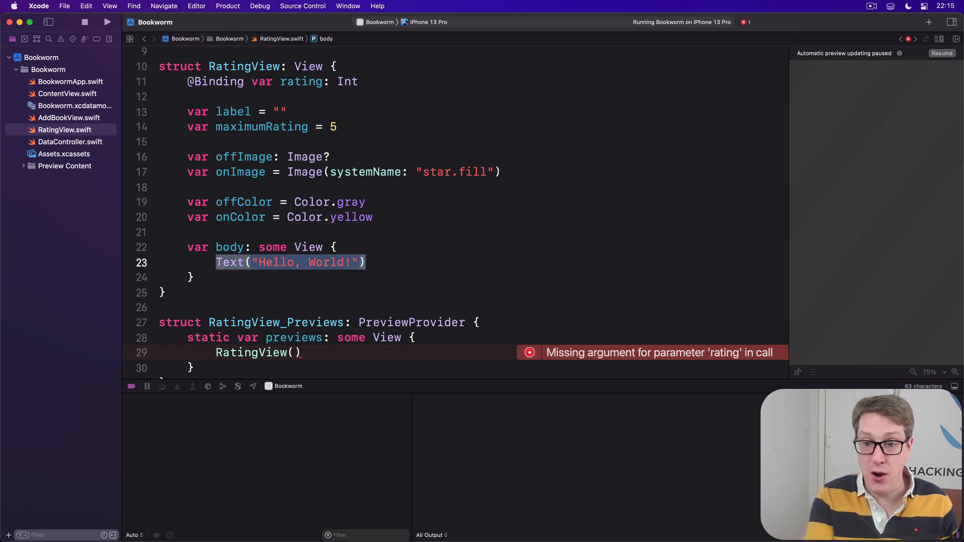
Pass rating: .constant(4) to RatingView in the preview and resume the live preview
scroll("down", 3)
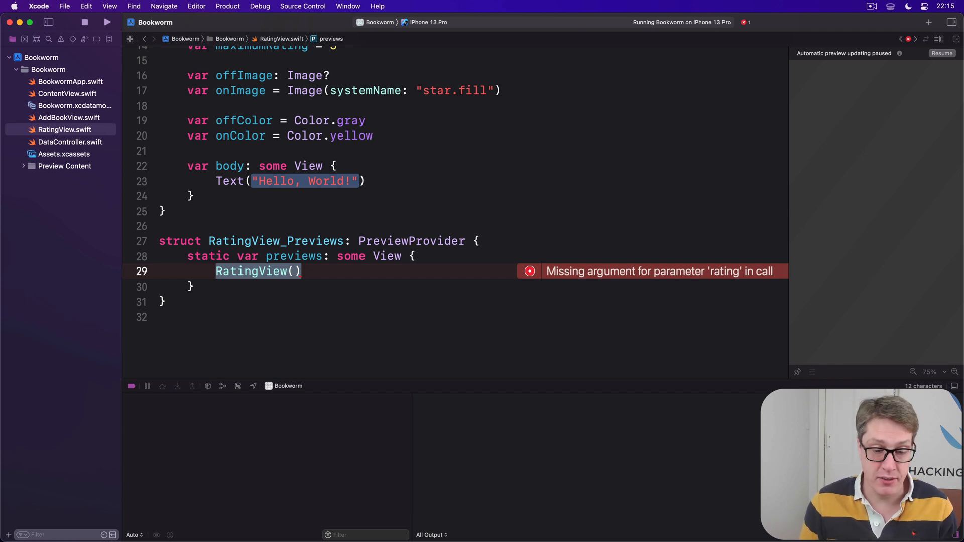
left_click(294, 272)
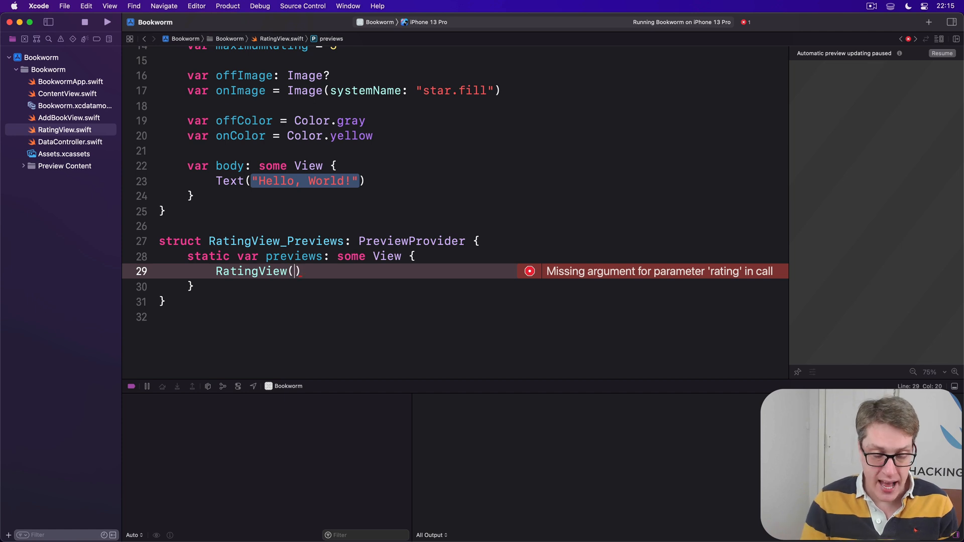
type("rating: .")
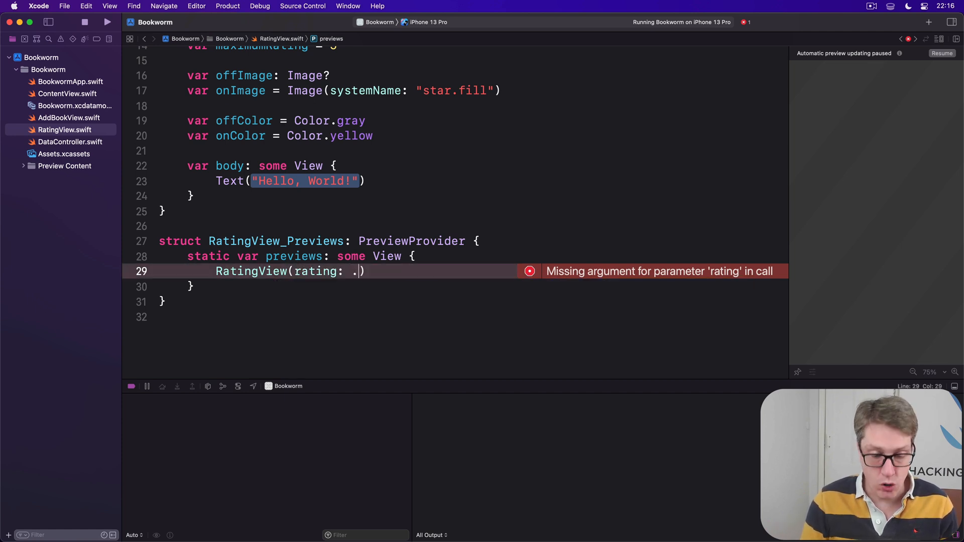
type("constant(4))")
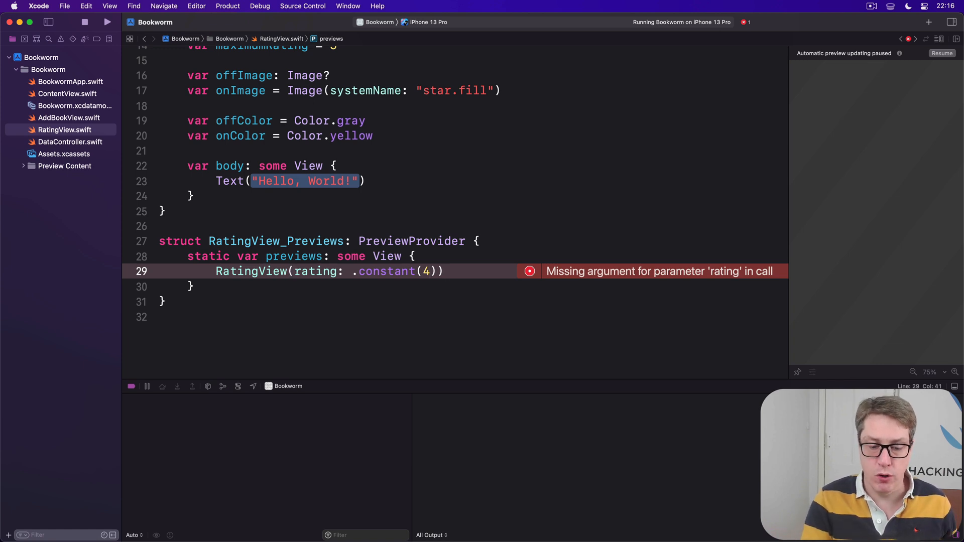
left_click(942, 53)
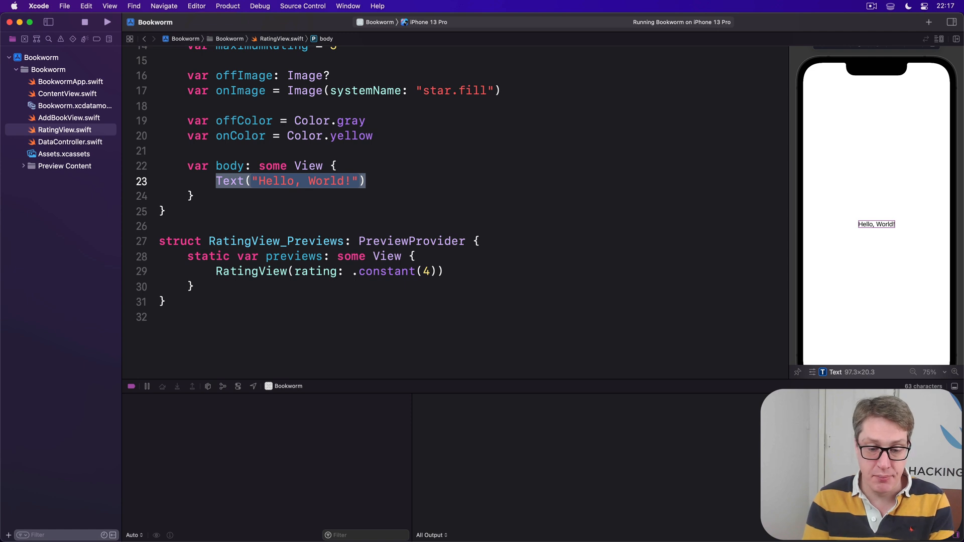
Add image(for number: Int) returning offImage ?? onImage above rating, otherwise onImage
key("return")
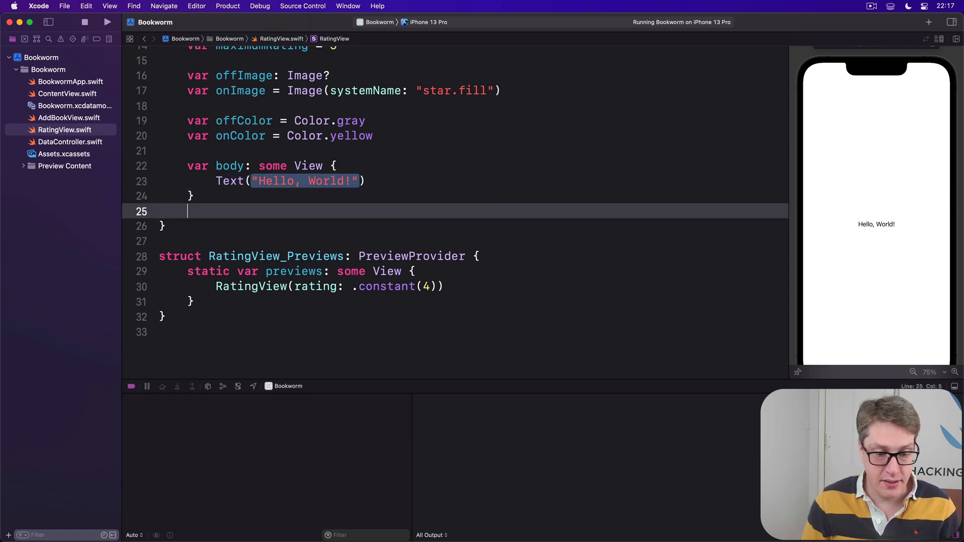
type("func image(f")
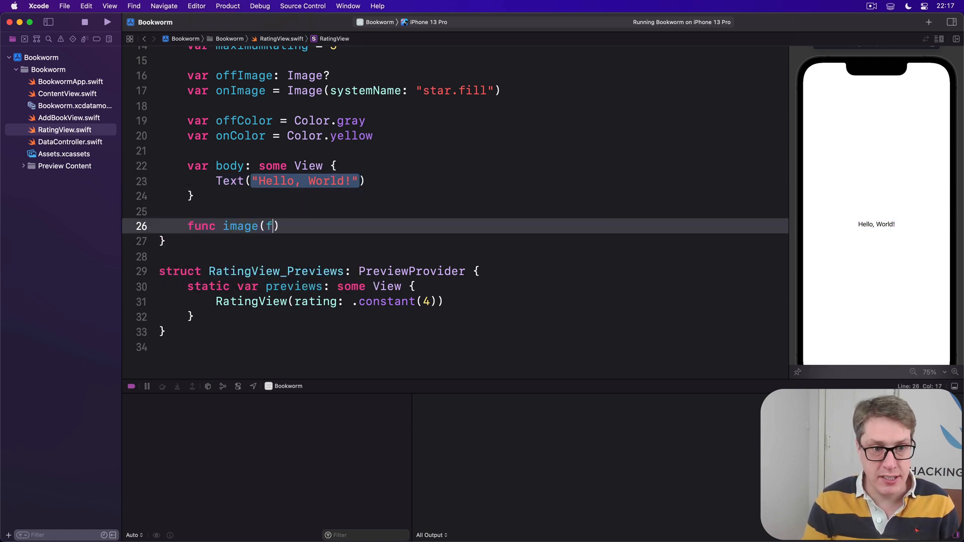
type("or number: Int")
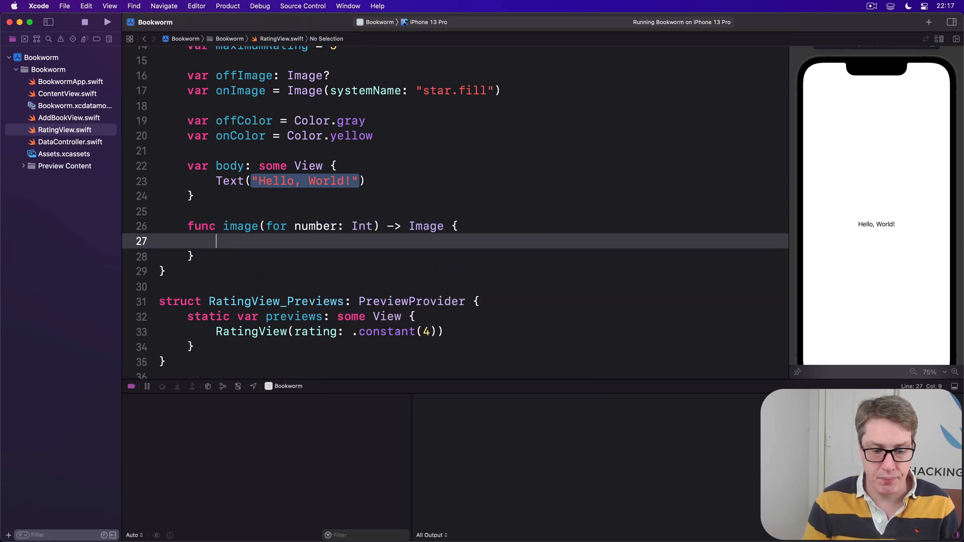
type("if nu")
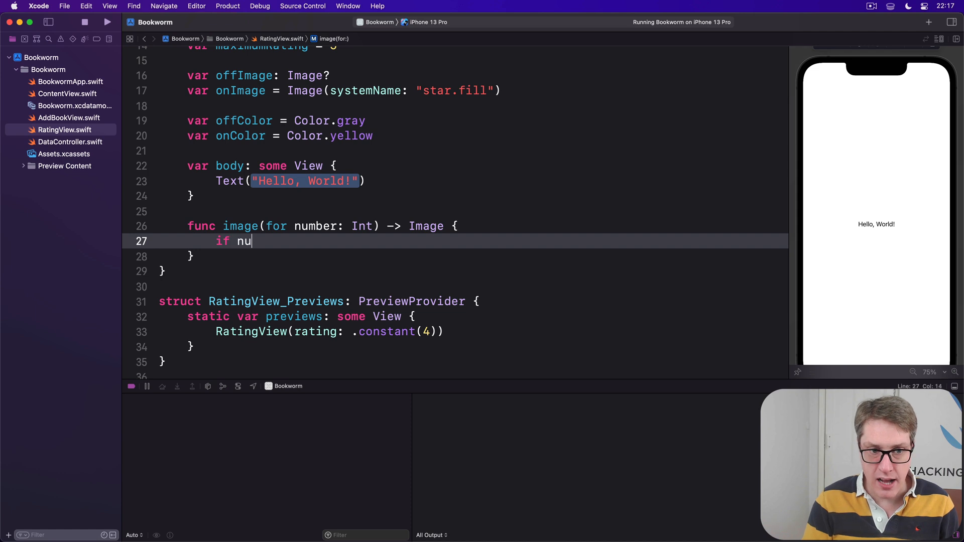
type("mber >")
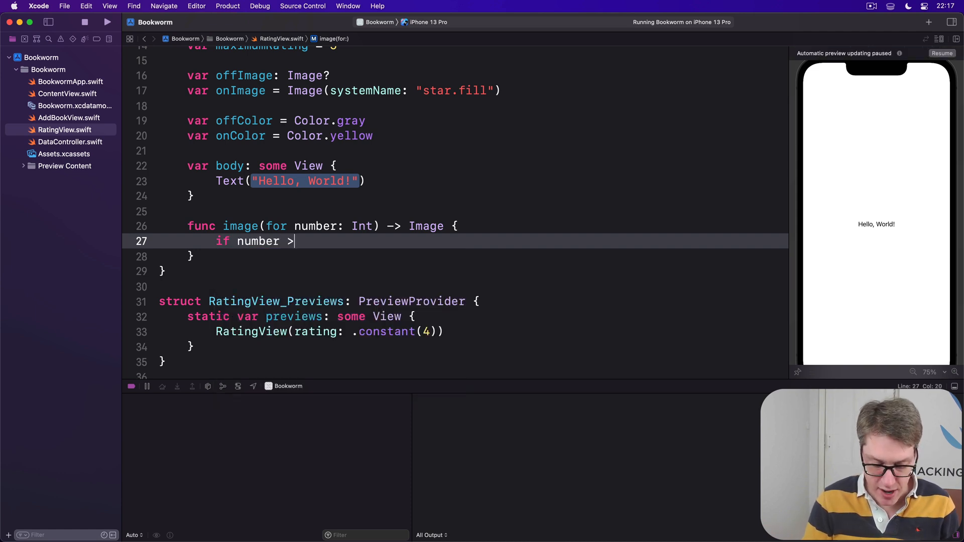
type("rating")
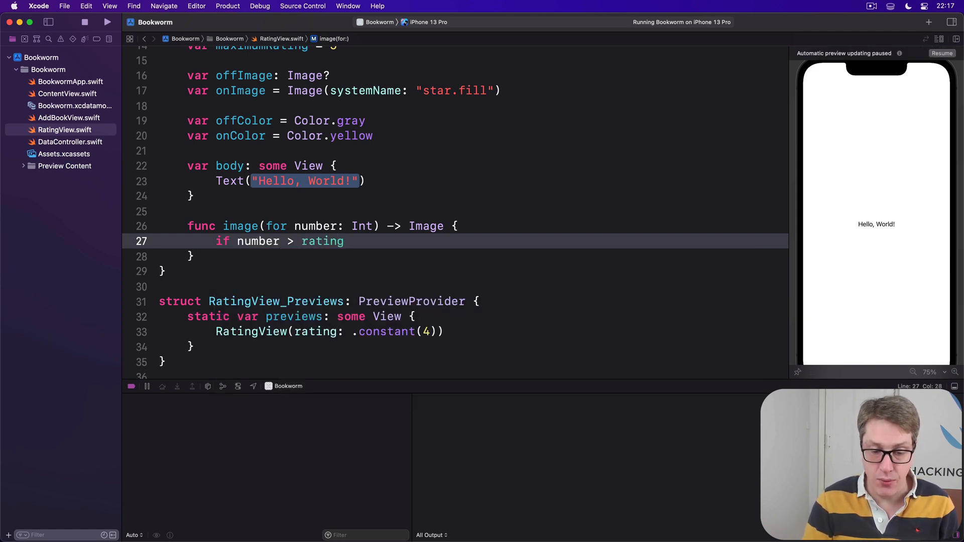
type("return offImage")
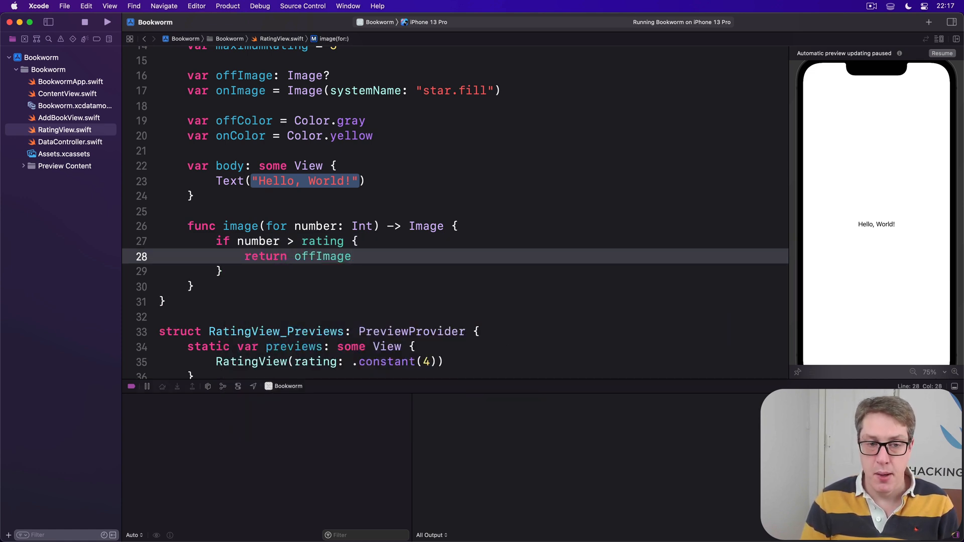
double_click(323, 256)
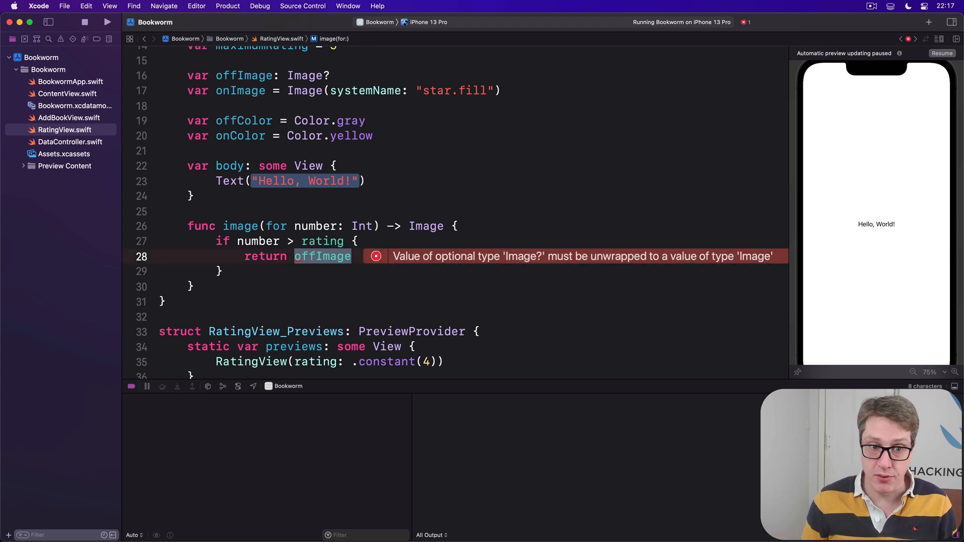
type("??")
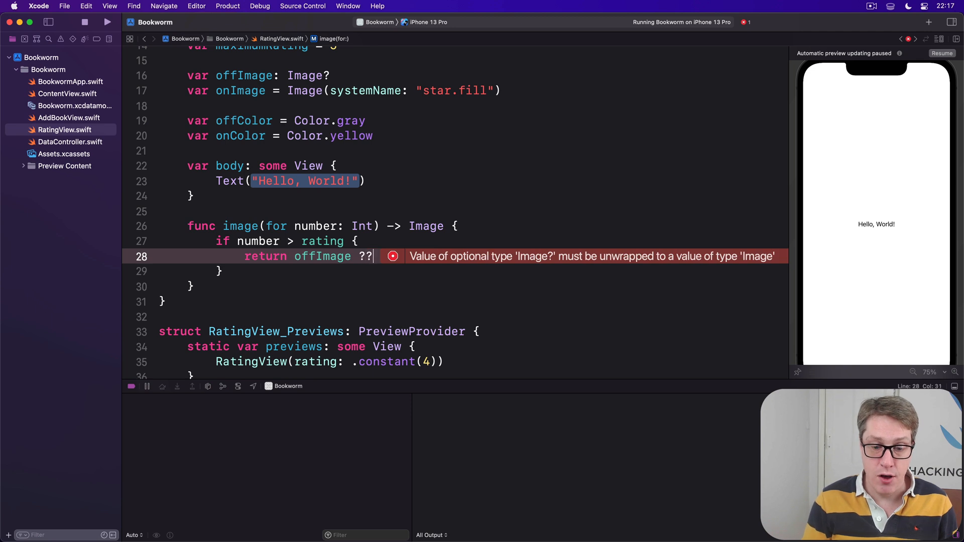
type("onImage")
left_click(455, 272)
type(" else {")
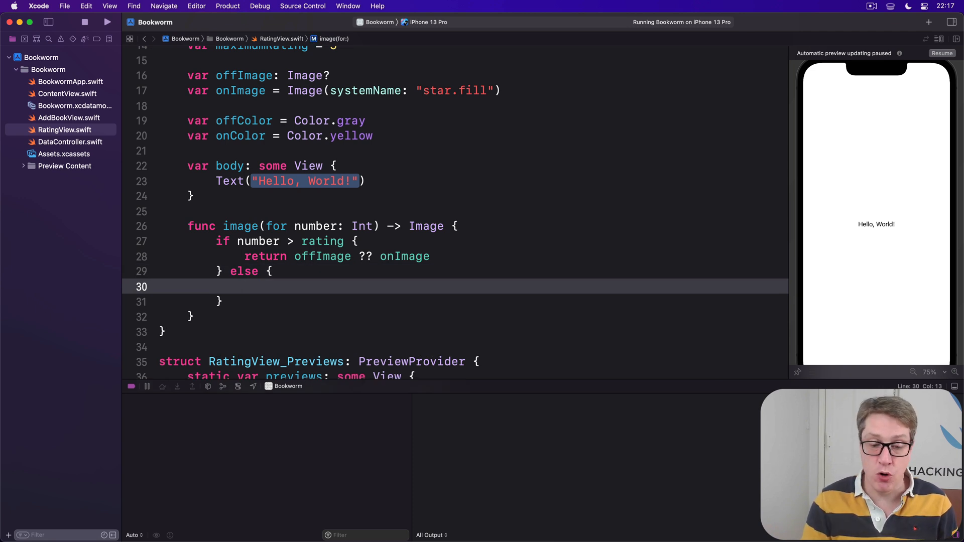
type("return onImage")
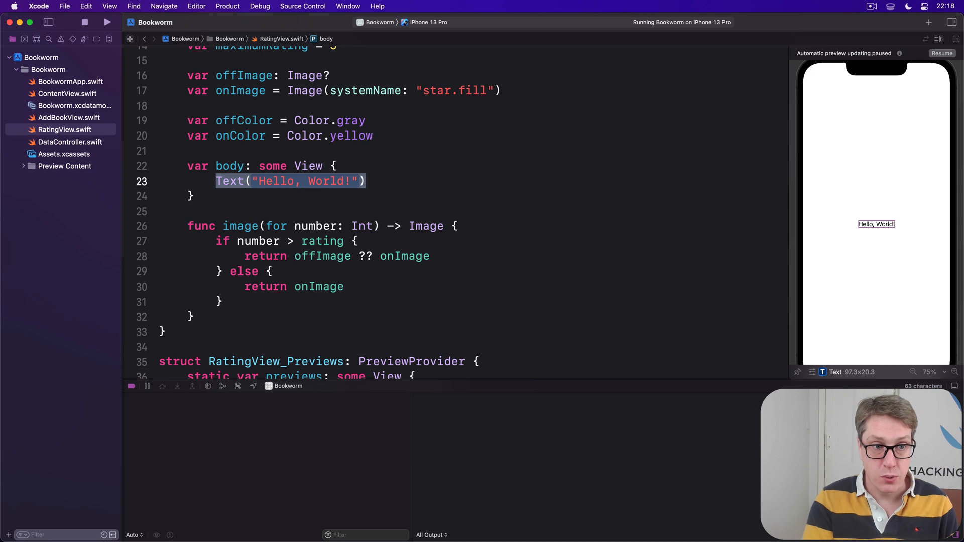
Replace the body with an HStack of Text(label) and ForEach over 1..<maximumRating + 1
type("HStack {")
type("if label/")
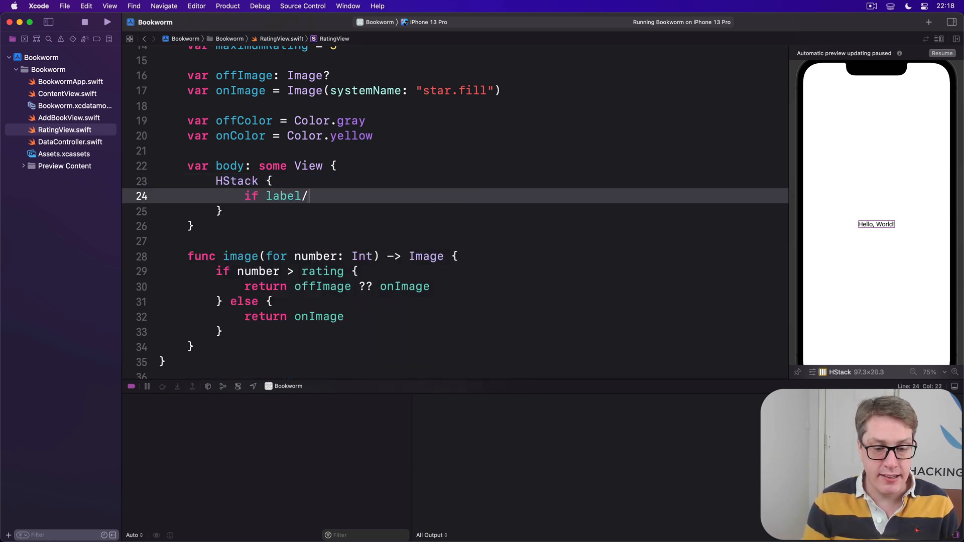
type(".isEmpty == false {")
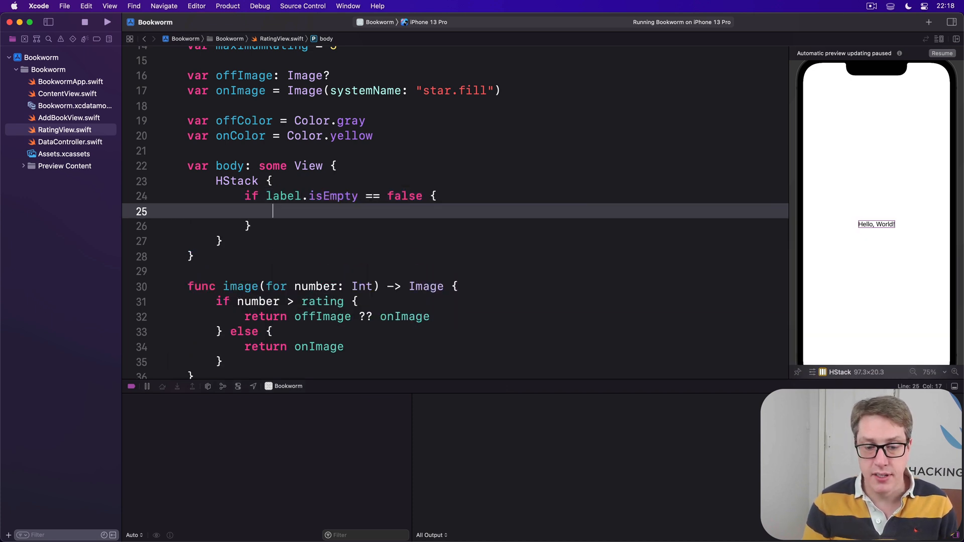
type("Text(label")
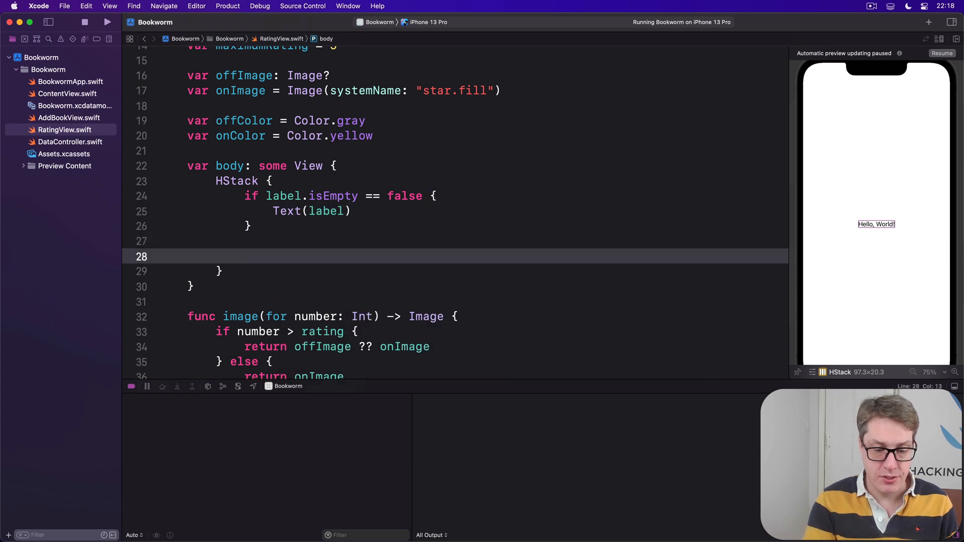
type("ForEach")
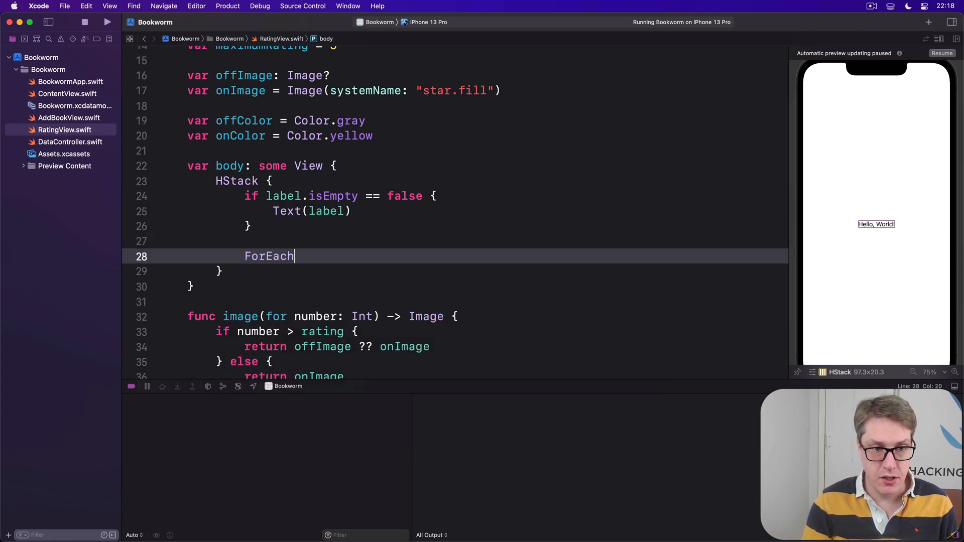
type("(1..<)")
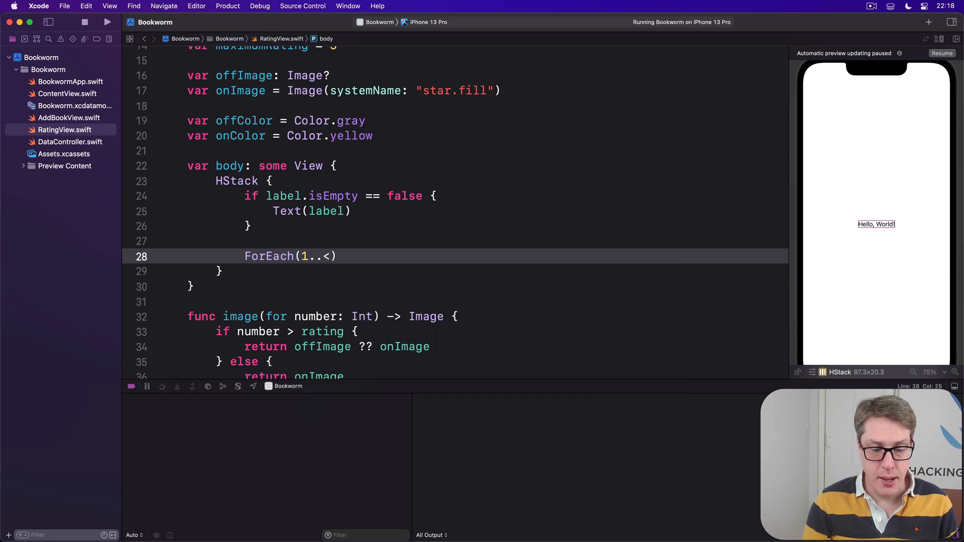
type("maximumRating + 1")
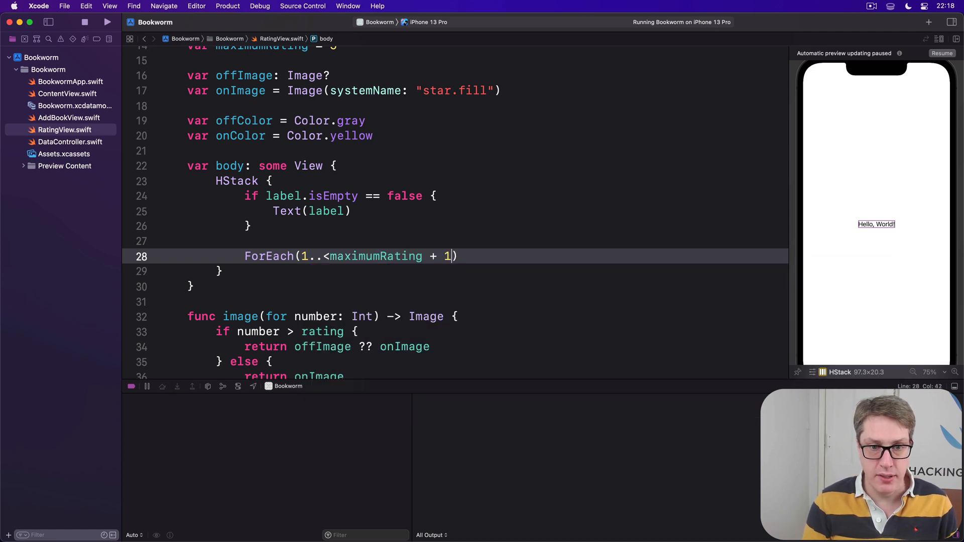
type(", id: \\.self")
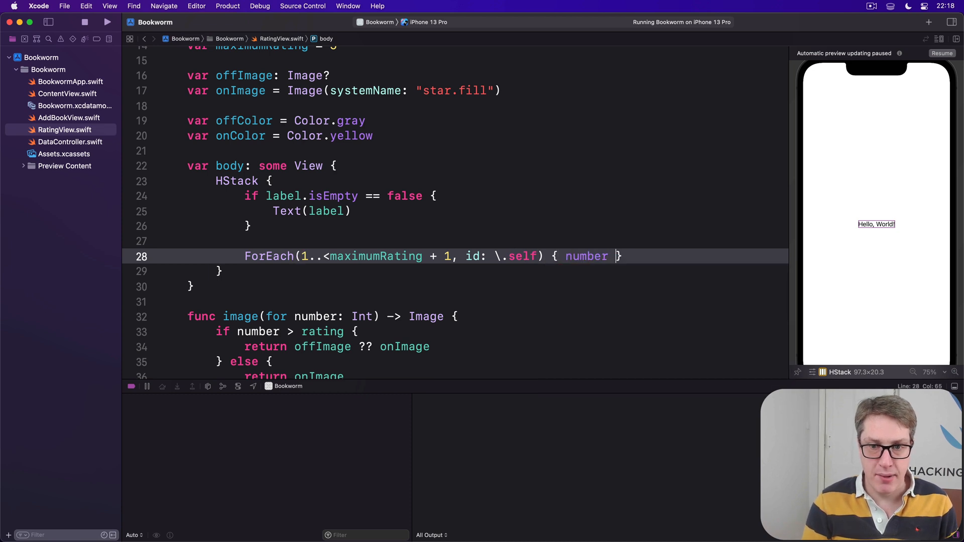
Show image(for: number) per star, coloured offColor or onColor, with onTapGesture setting rating
type("in")
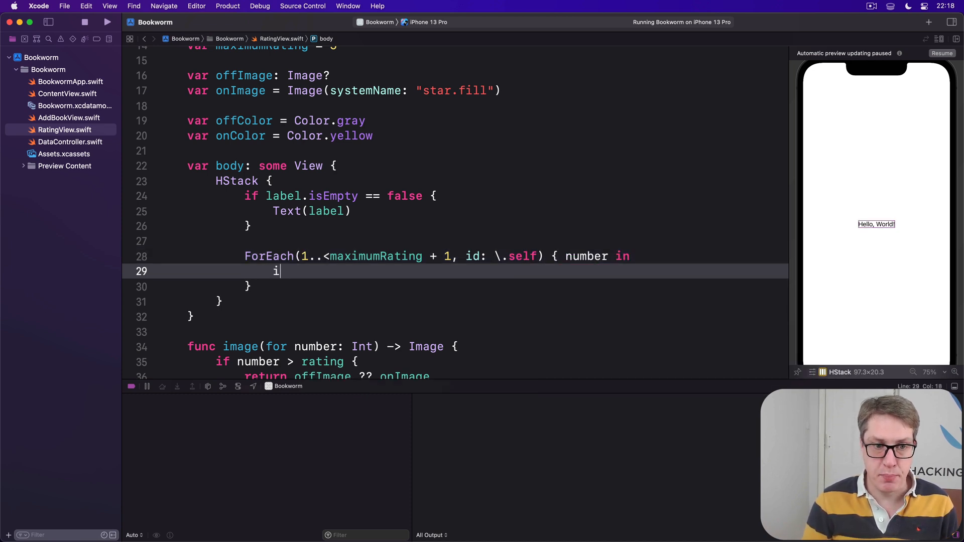
type("mage(for: number")
type(".foregroundColor(")
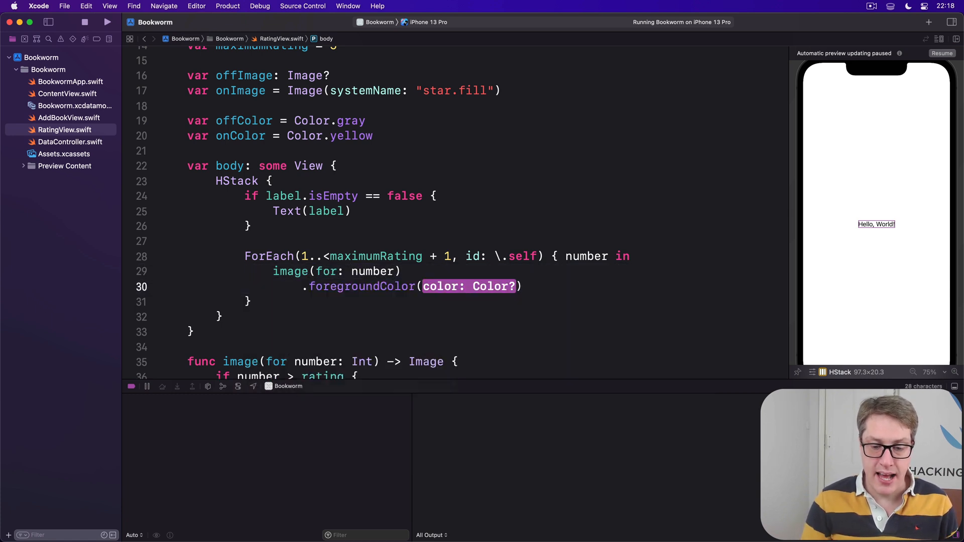
type("number > rating ?")
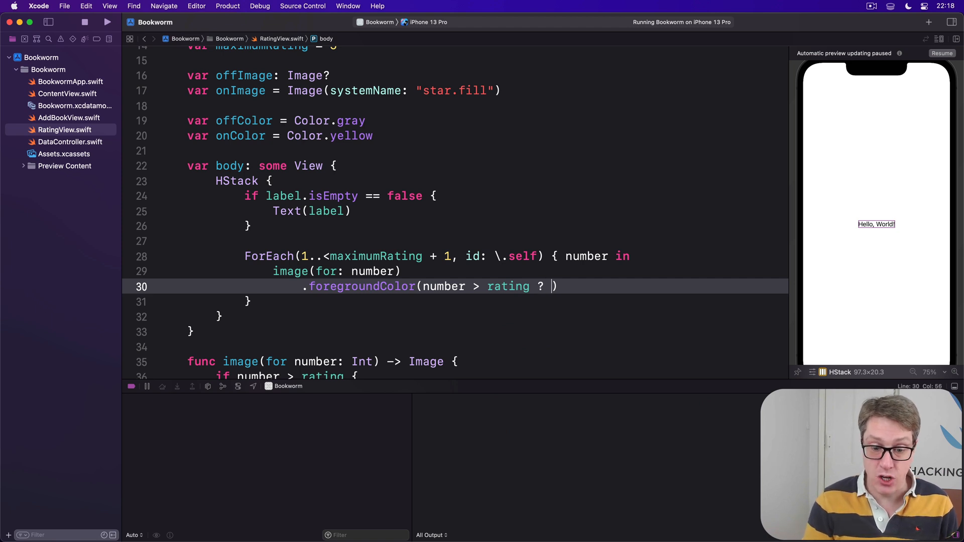
type("offColor : onColor")
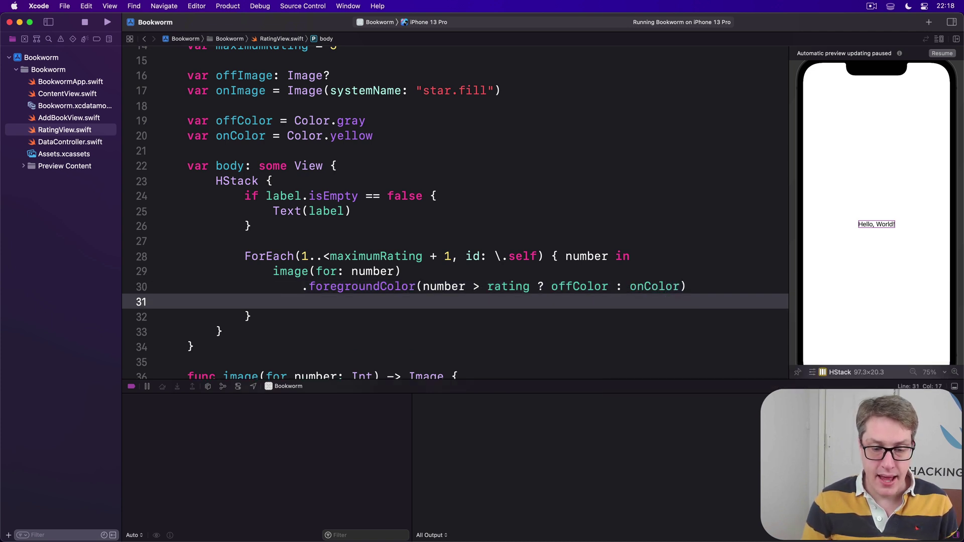
type(".onTapGesture {")
type("rating =")
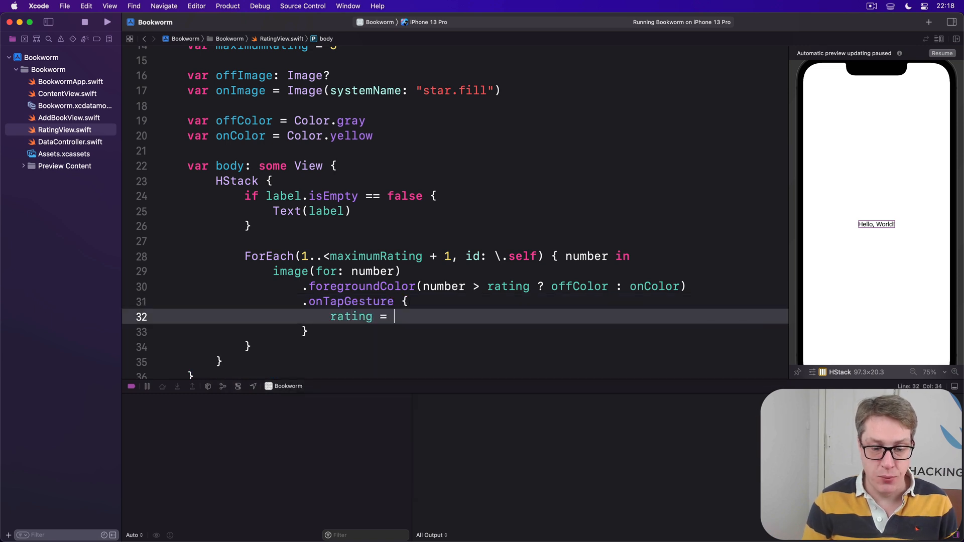
type("number")
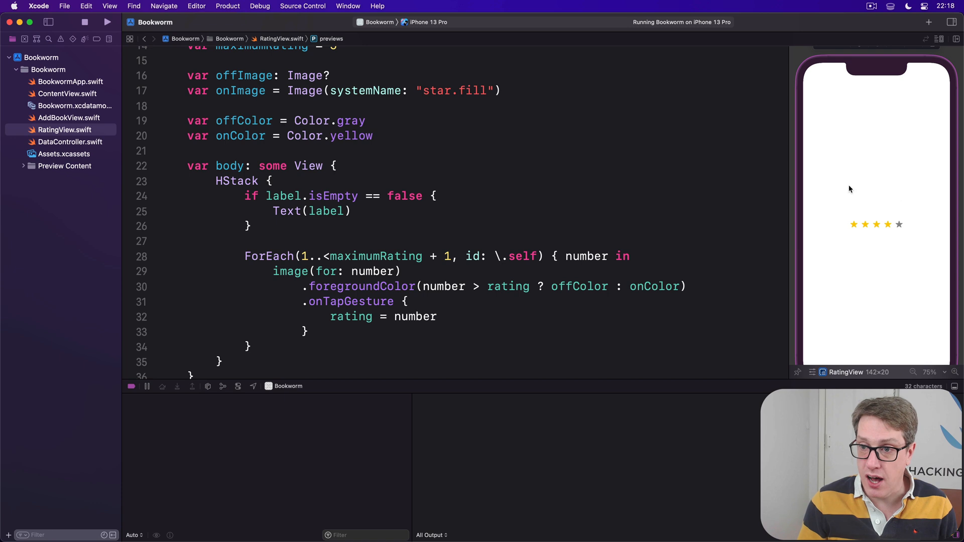
mouse_move(805, 243)
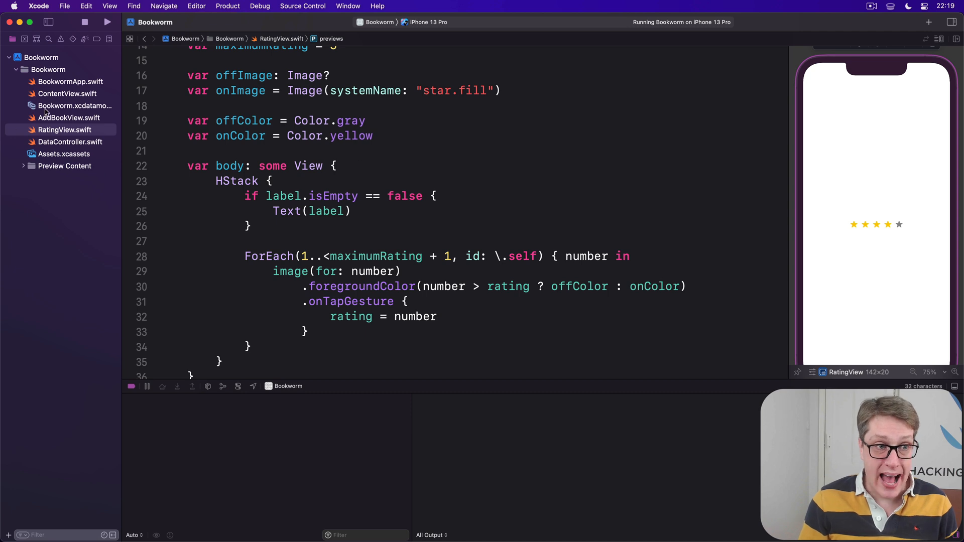
Open AddBookView.swift from the project navigator
left_click(69, 118)
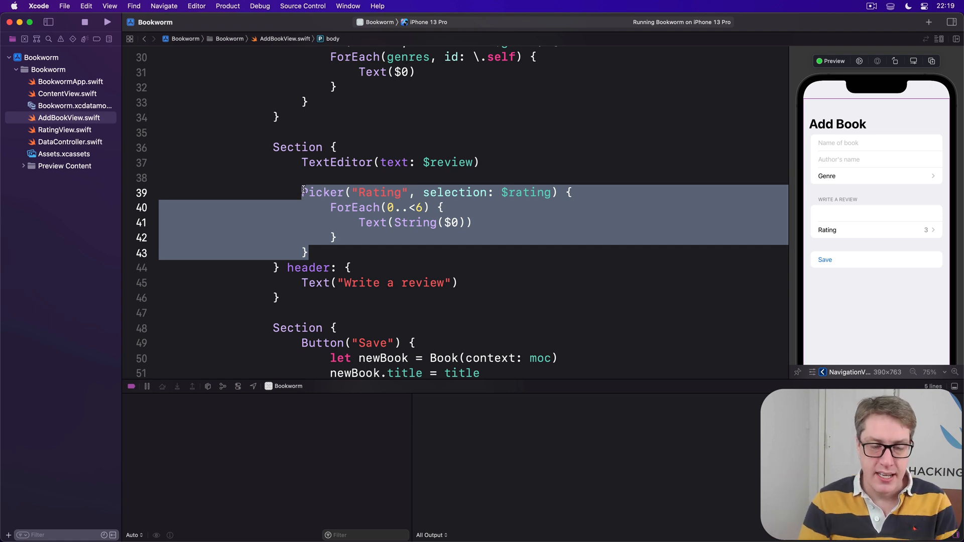
Delete the Rating Picker block and insert RatingView(rating: $rating) in its place
key("delete")
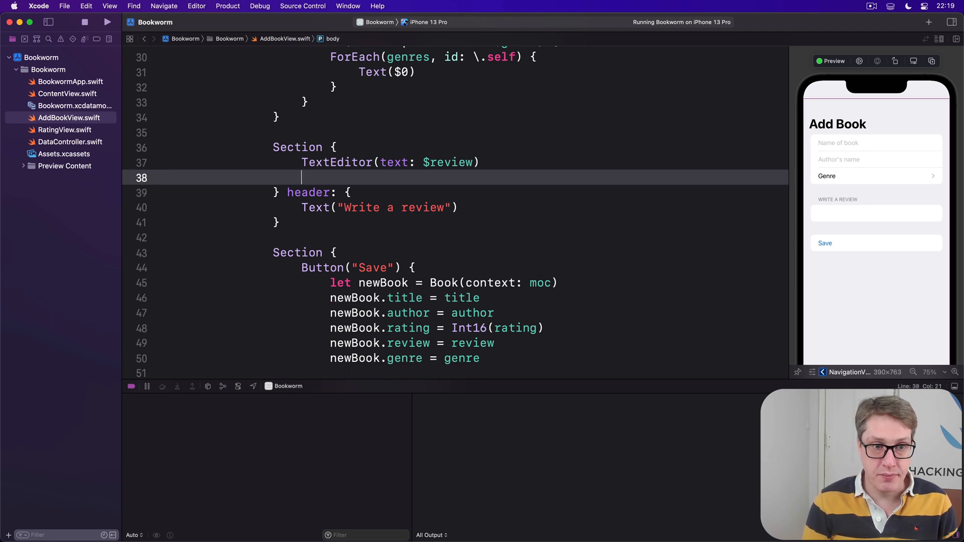
type("RatingView(ra")
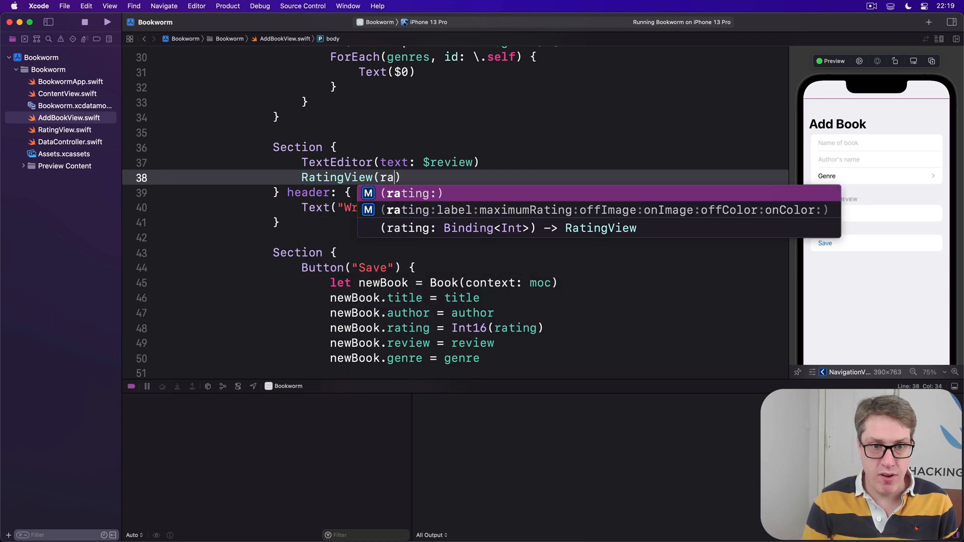
left_click(409, 193)
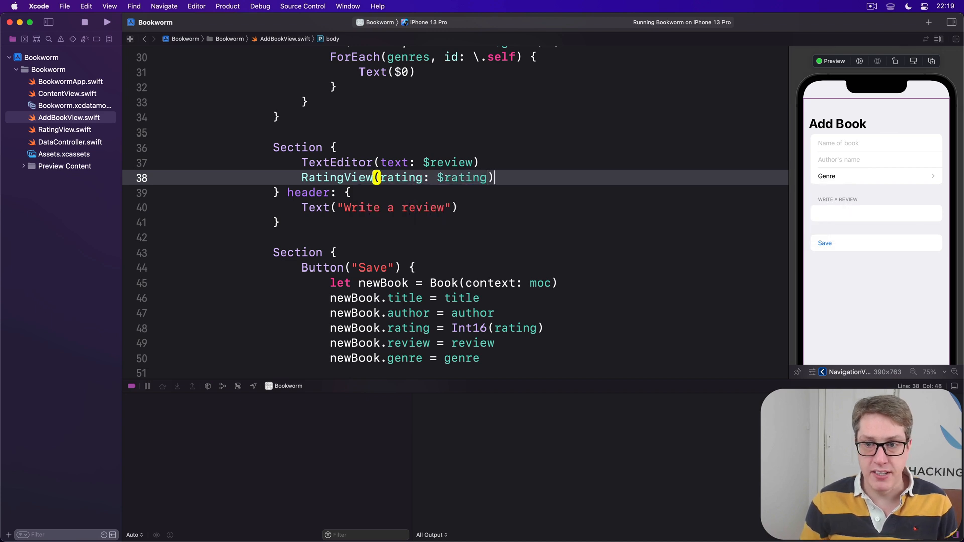